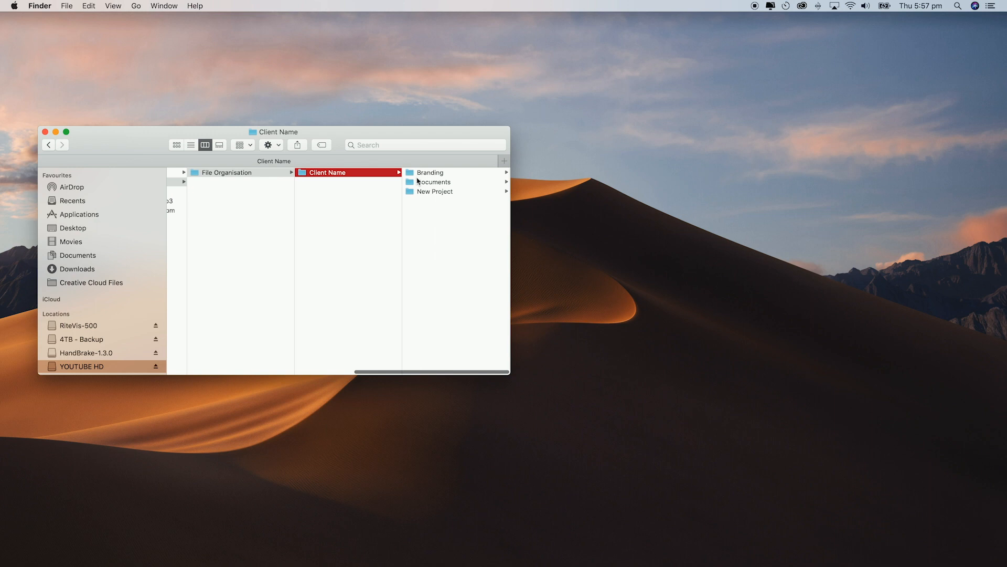
Check that the Branding and Documents folders inside Client Name are empty
left_click(429, 172)
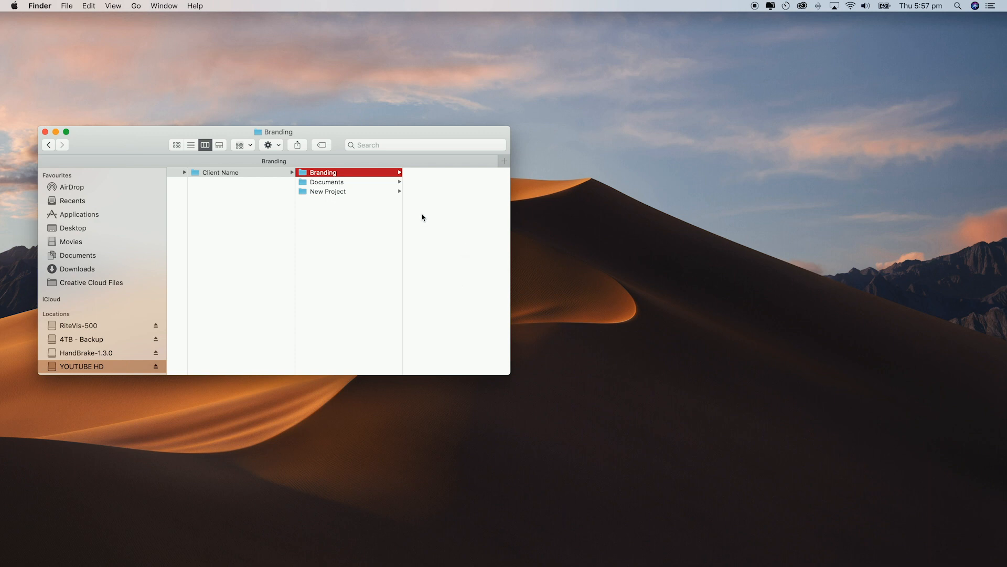
mouse_move(416, 200)
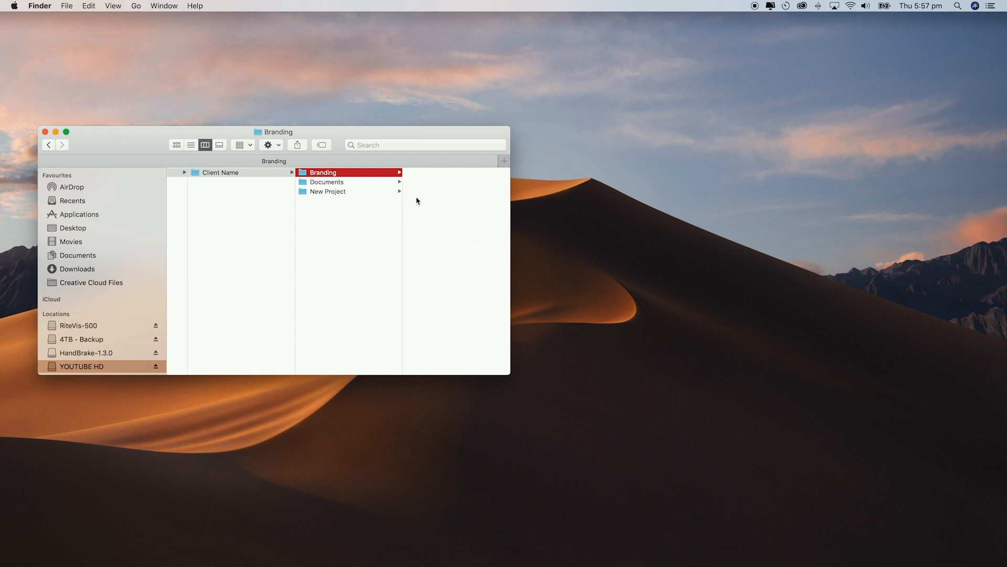
left_click(326, 181)
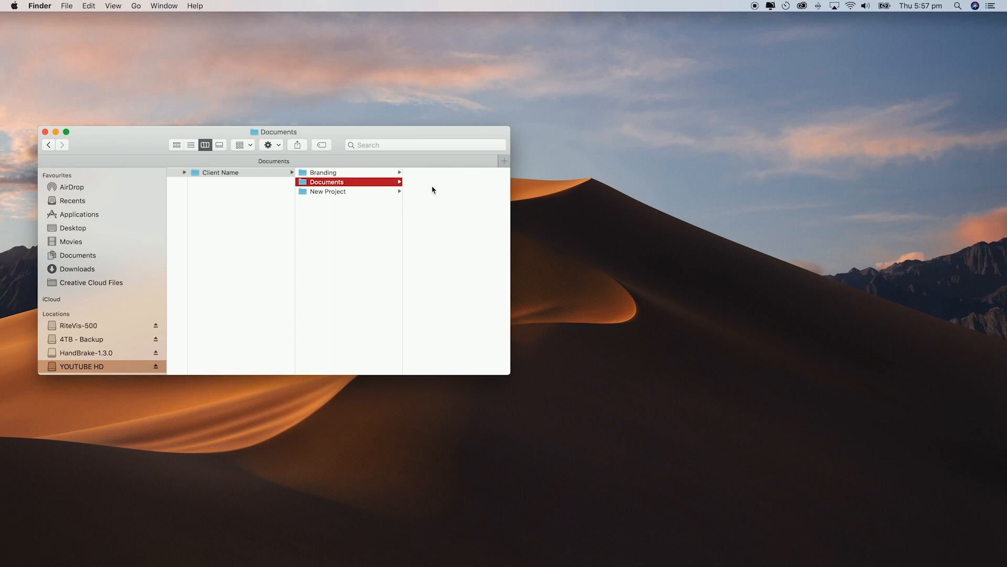
mouse_move(474, 233)
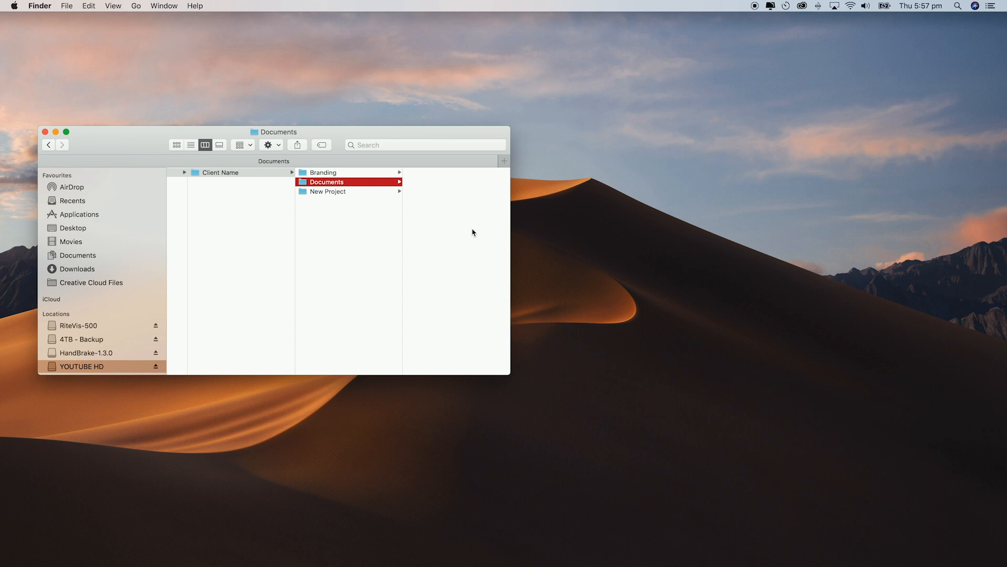
Rename the New Project folder to 'Shoot 11/3/2020'
left_click(327, 191)
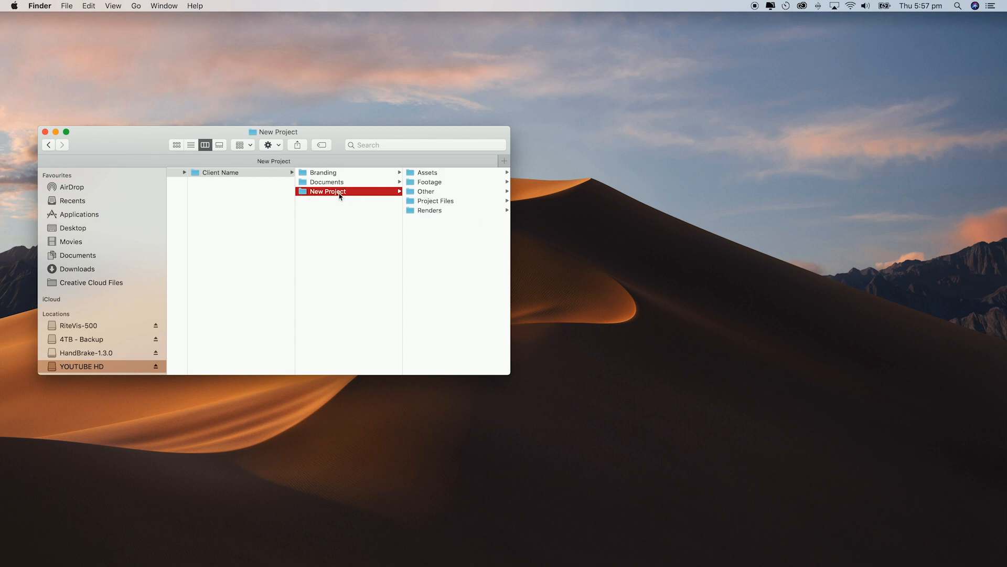
left_click(327, 191)
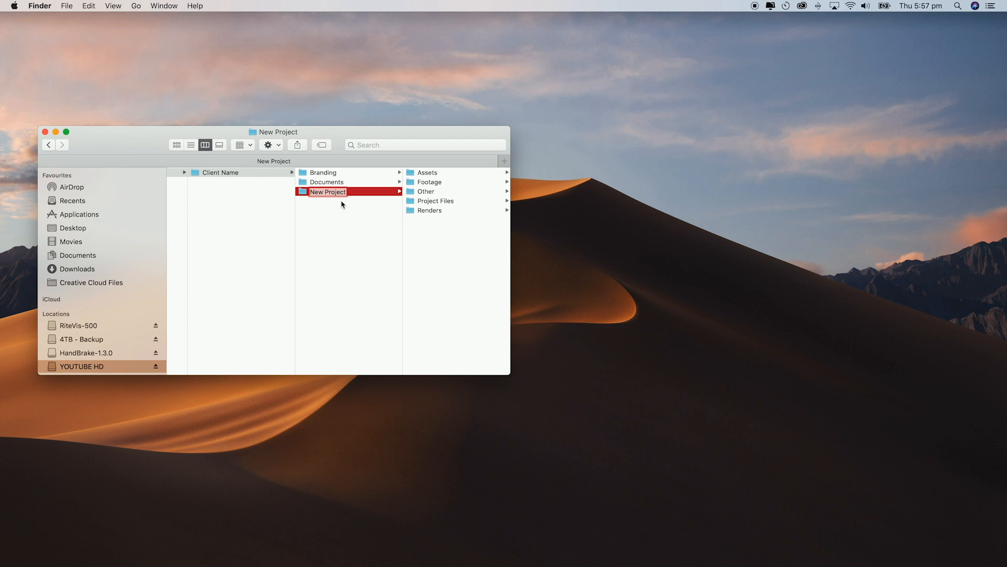
type("S")
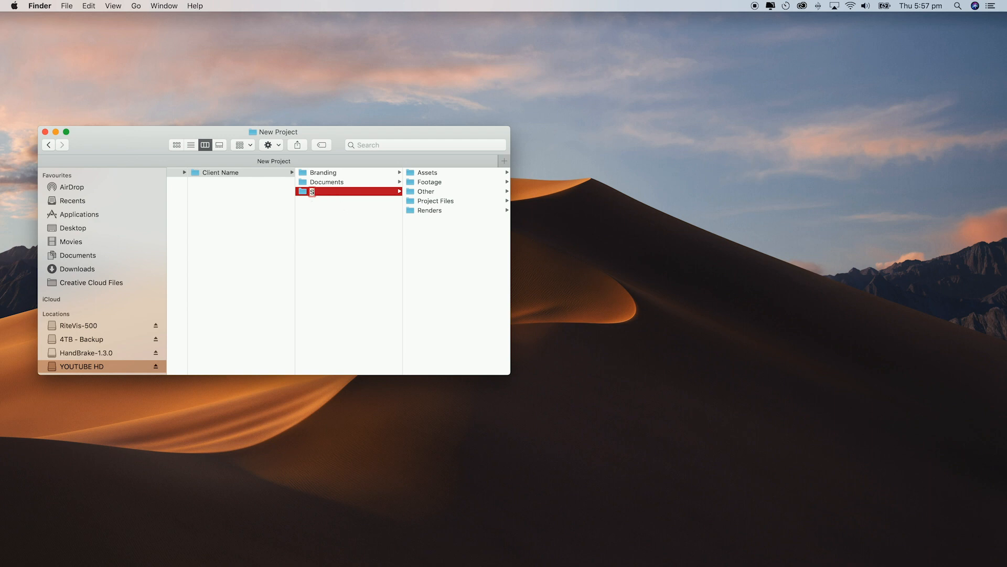
type("Shoot 11/")
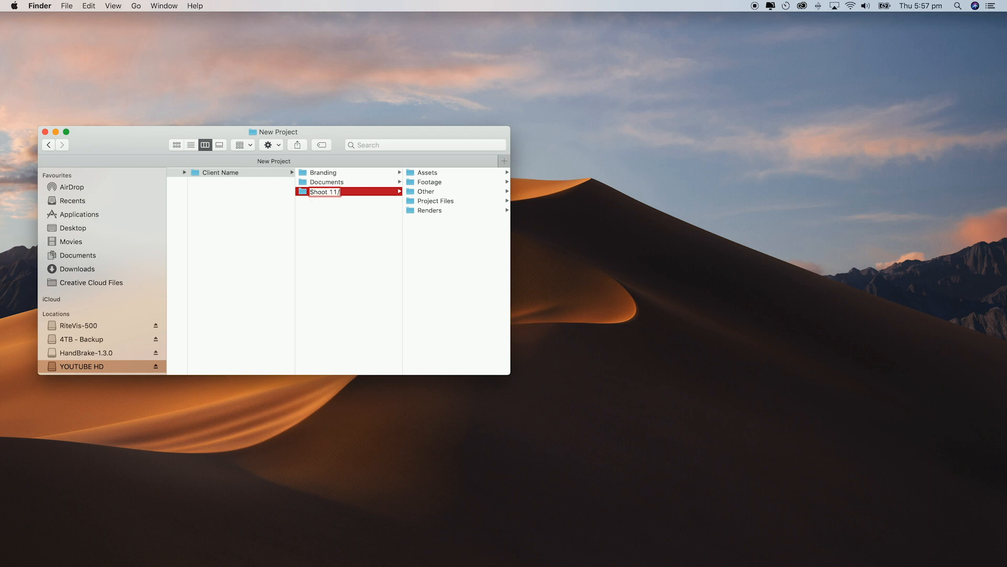
type("3/2020")
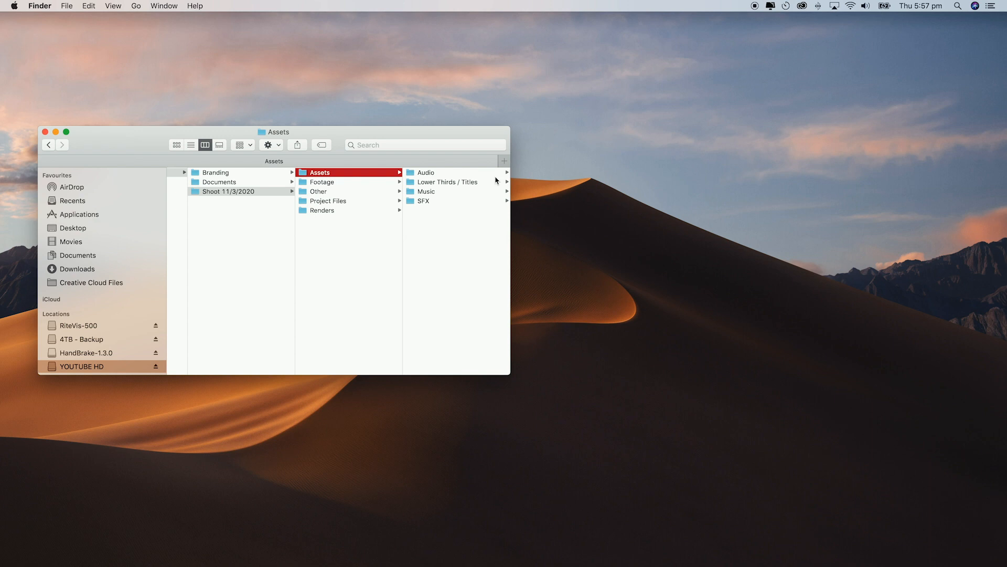
mouse_move(454, 183)
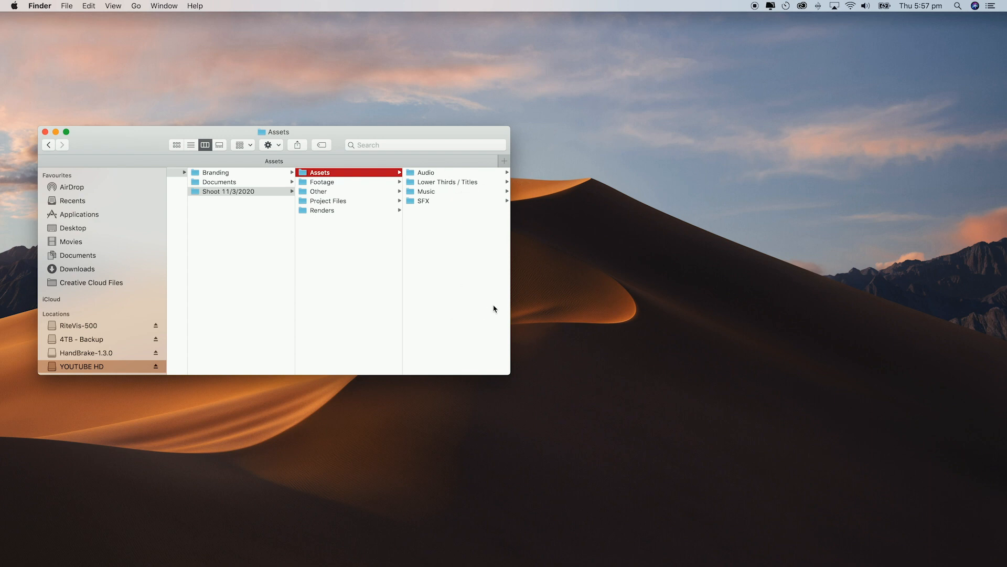
mouse_move(539, 261)
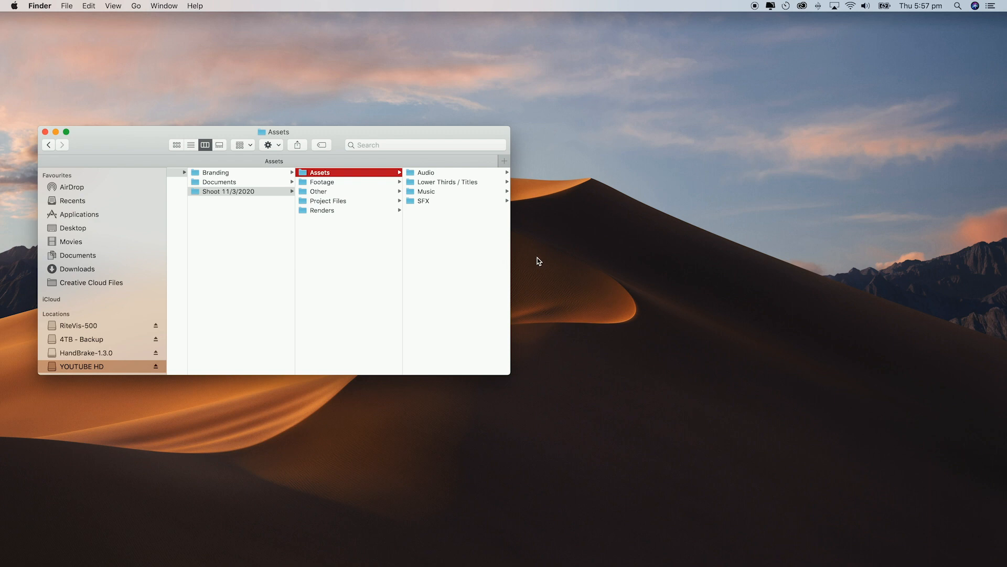
mouse_move(372, 183)
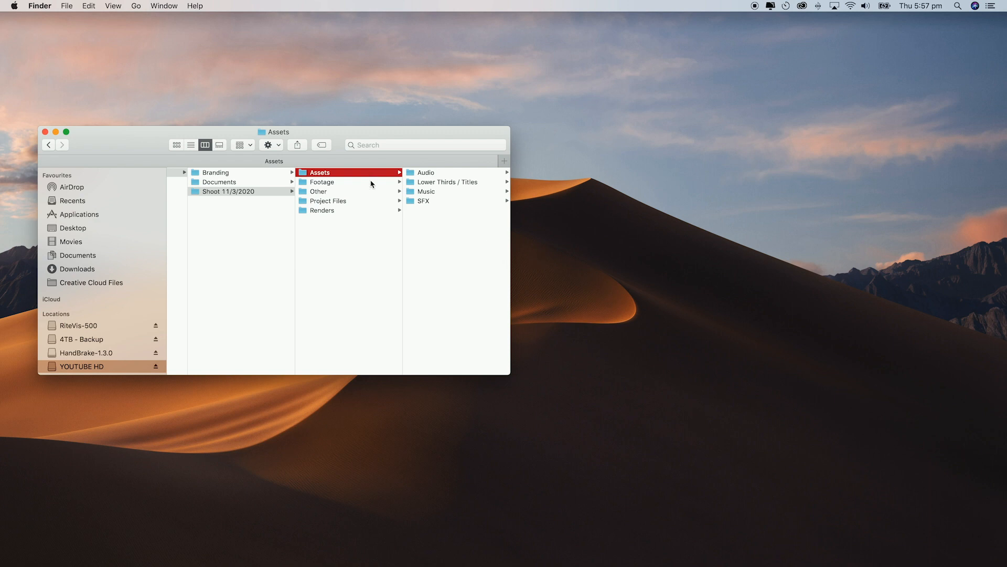
Browse Footage > Camera 1 and Camera 2 to confirm the A-Roll and B-Roll subfolders
left_click(323, 182)
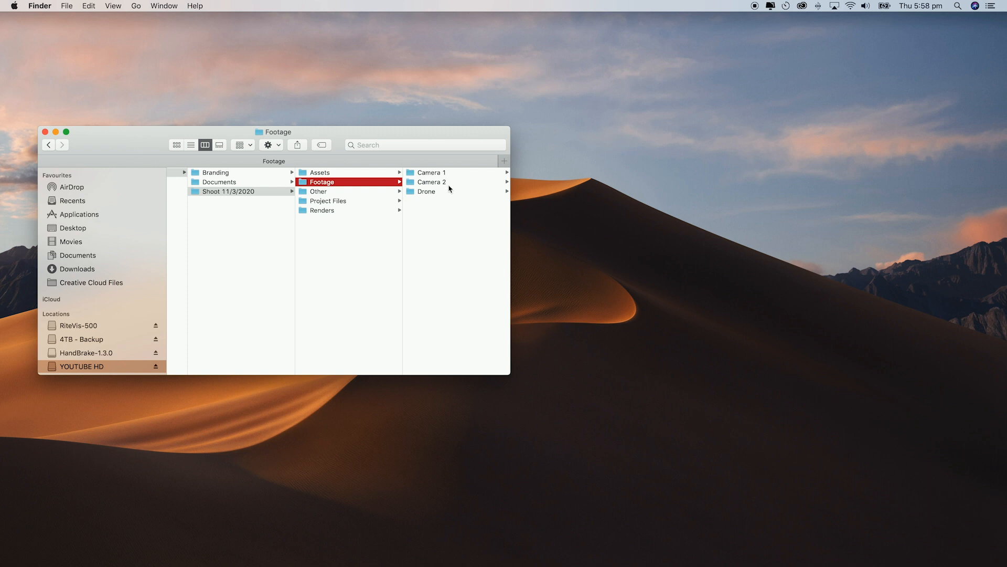
mouse_move(481, 216)
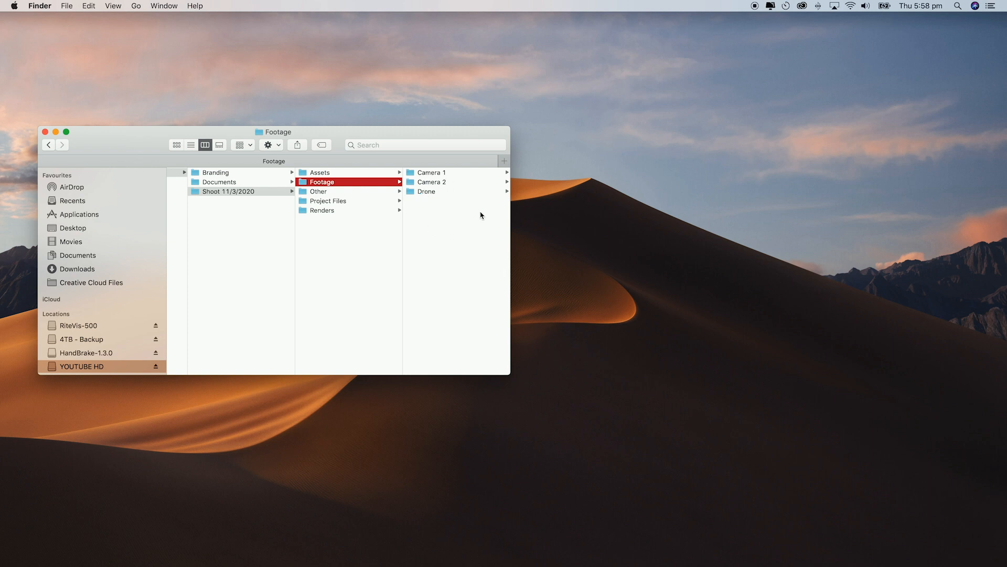
left_click(429, 172)
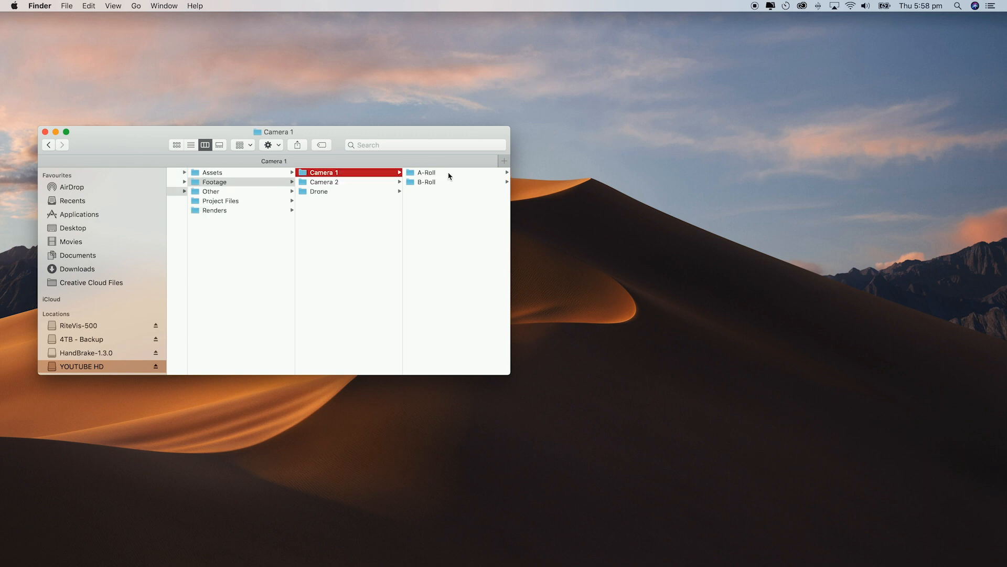
left_click(324, 181)
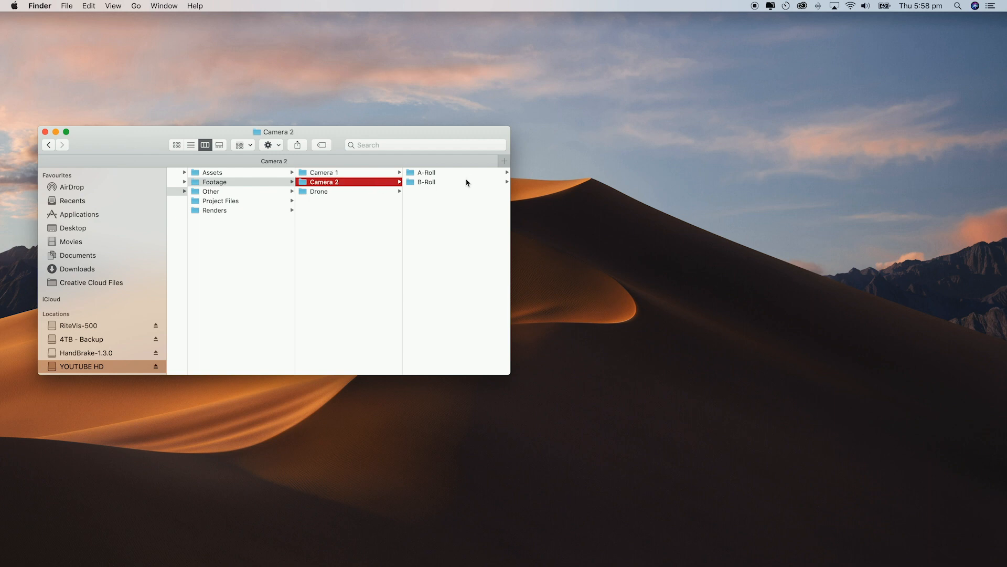
mouse_move(340, 222)
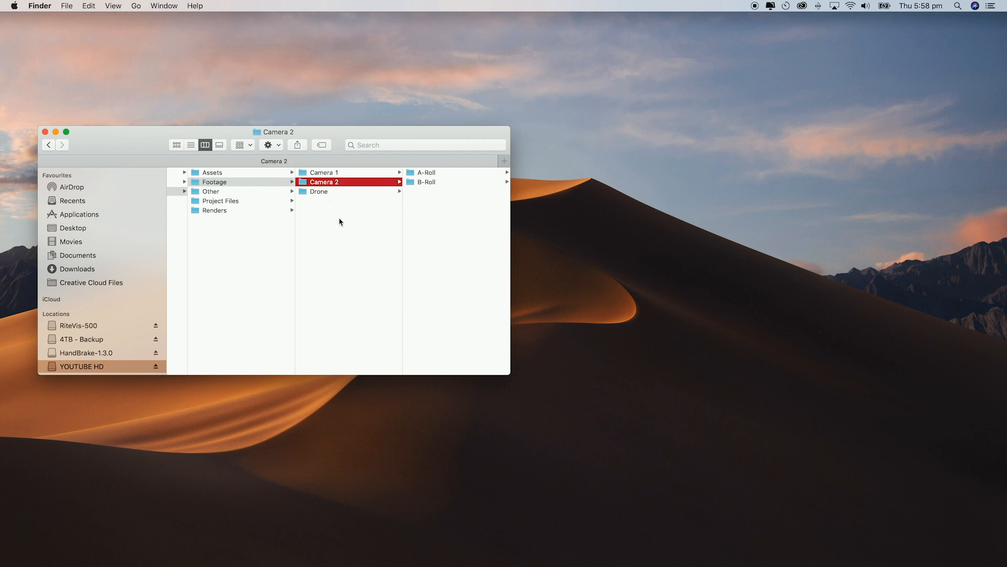
mouse_move(374, 230)
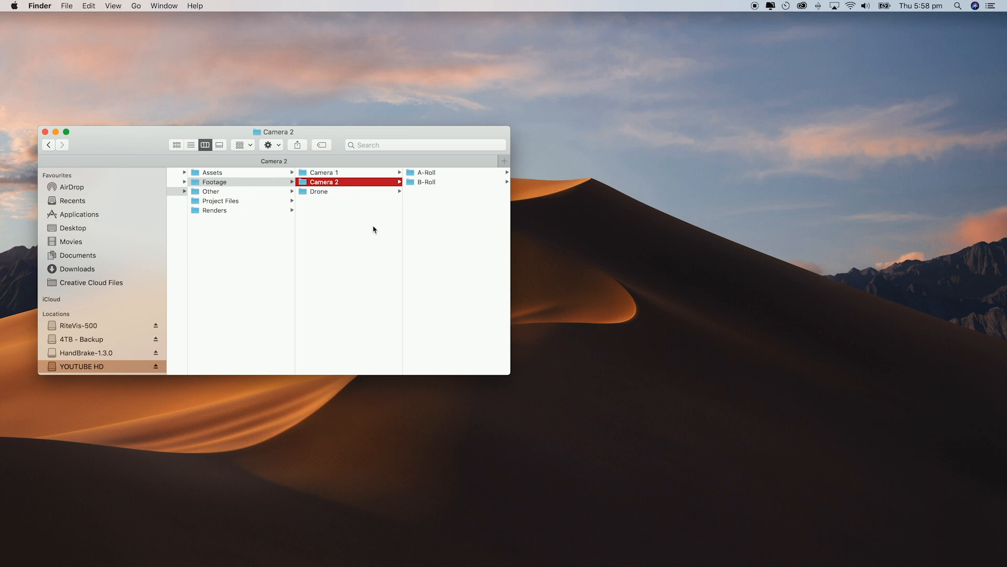
Create new Day 1 and Day 2 folders inside Footage, then move on to the Other folder
left_click(214, 182)
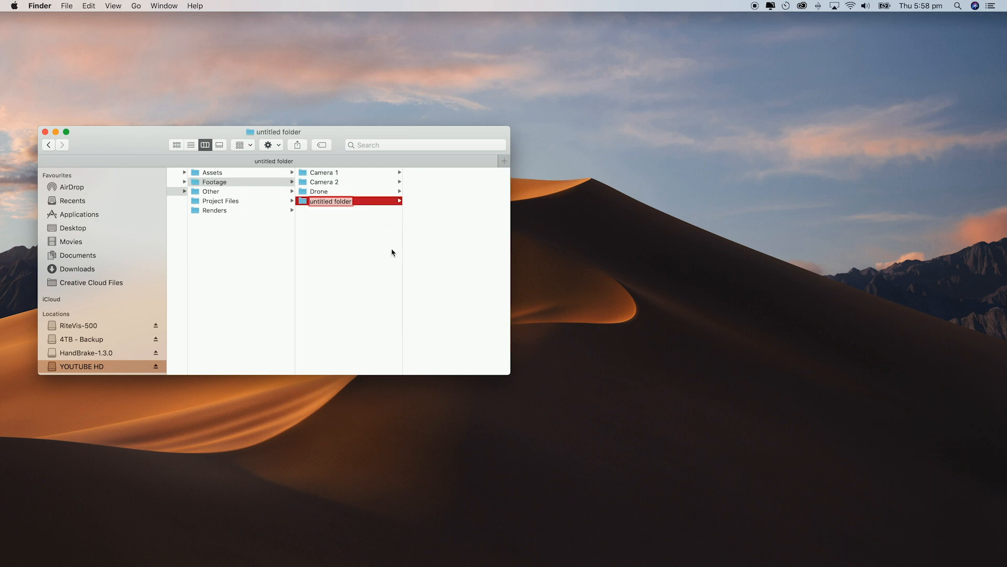
type("Day 1")
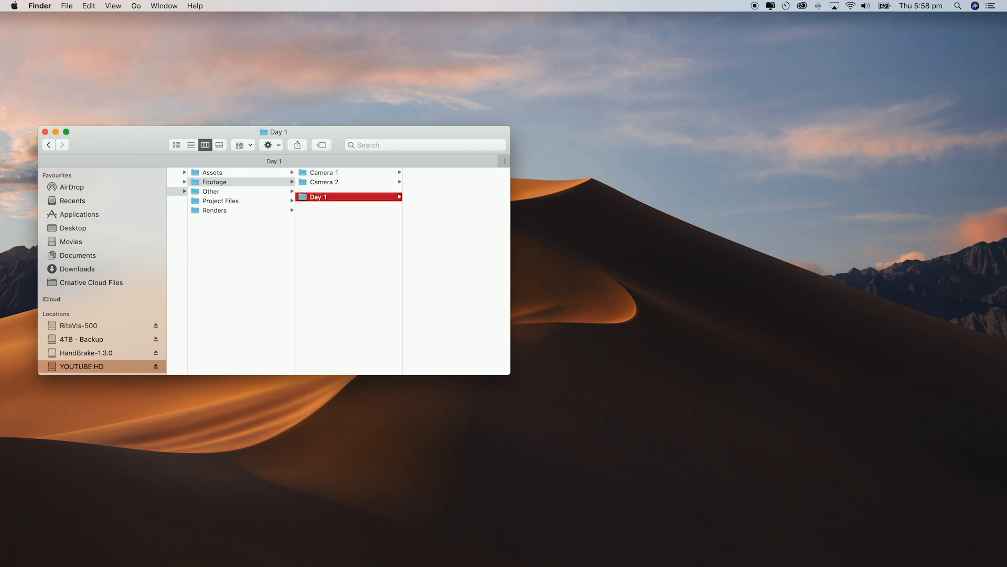
key("cmd+shift+n")
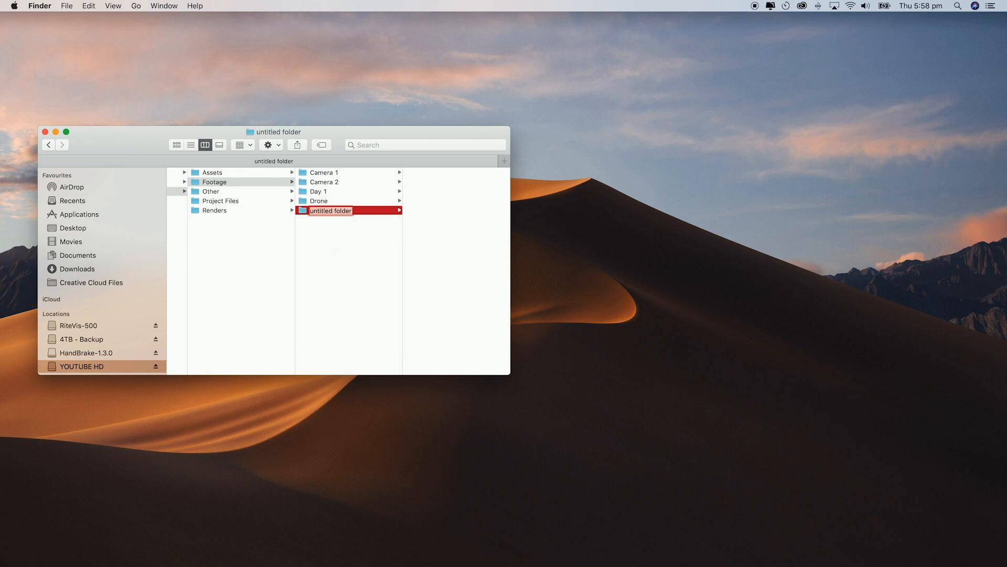
type("Day 2")
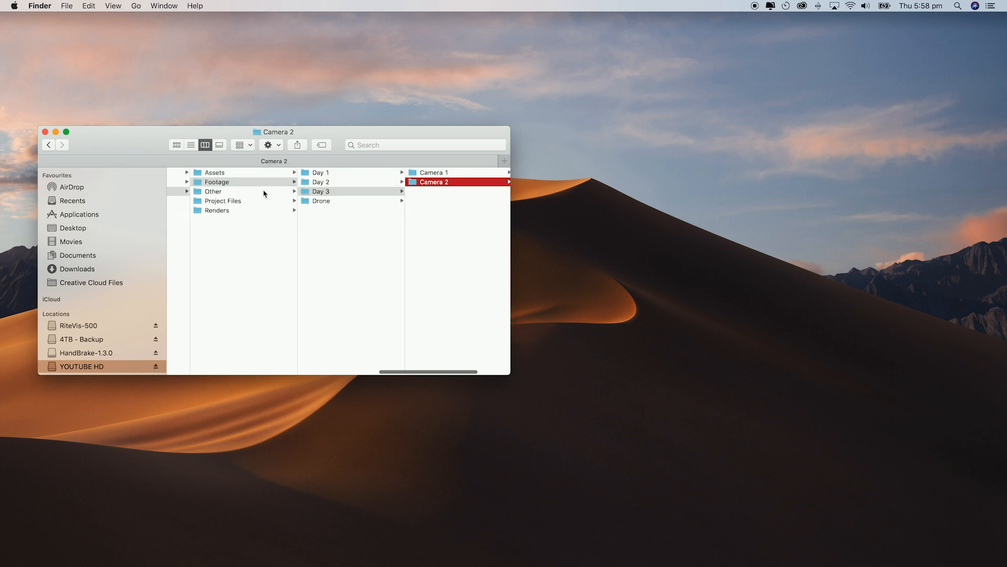
left_click(213, 191)
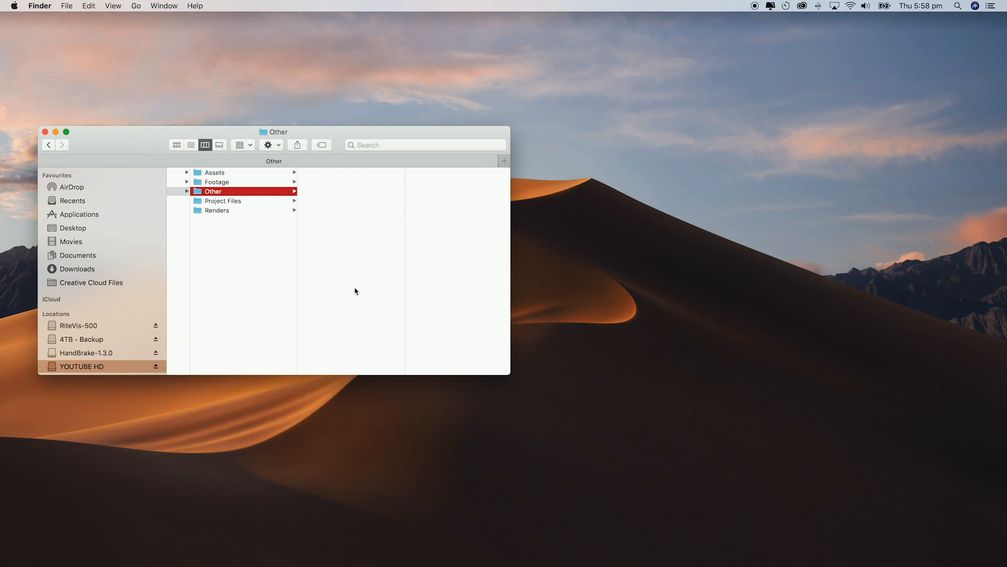
mouse_move(370, 218)
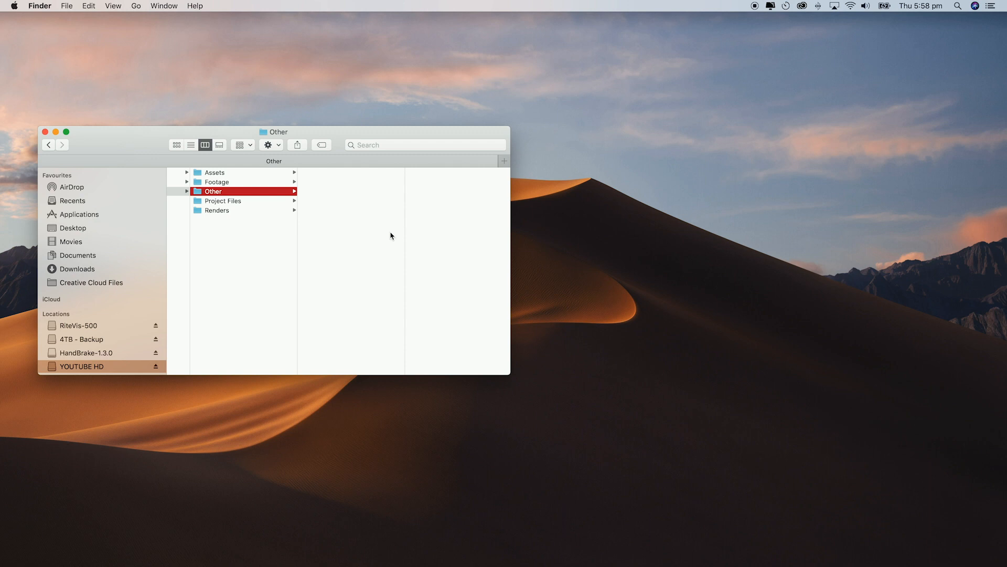
Browse Project Files and check its After Effects and Premiere subfolders
left_click(222, 200)
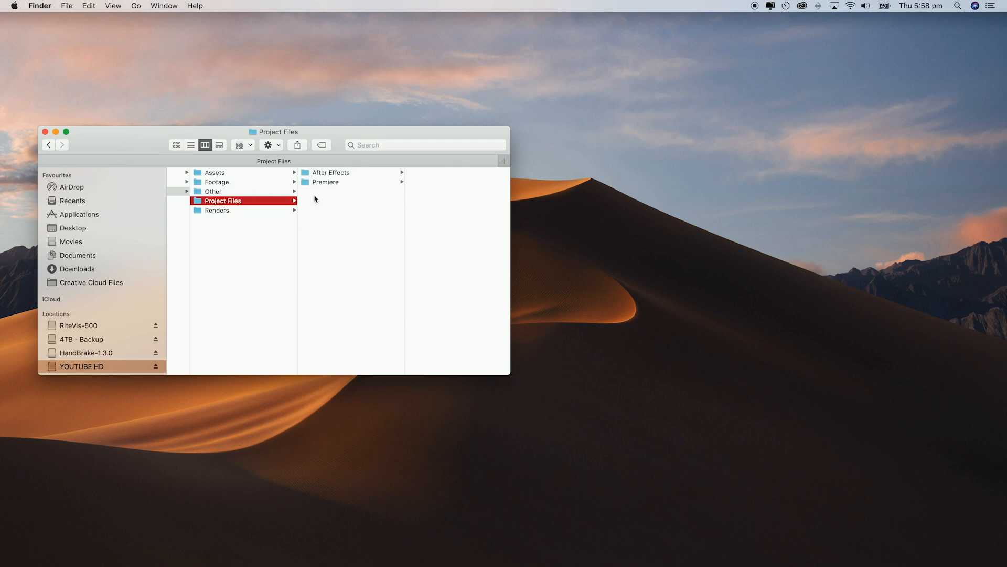
left_click(329, 173)
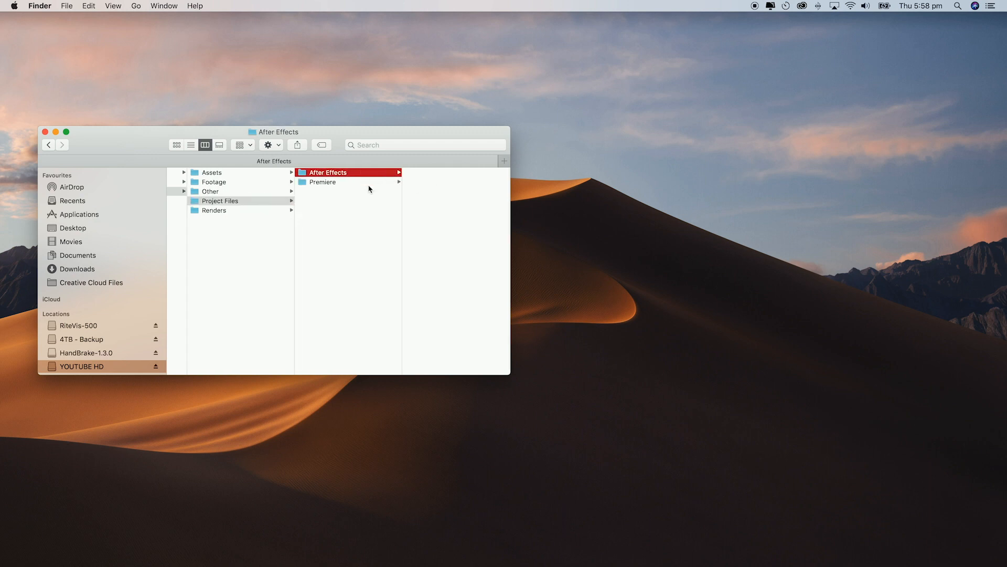
left_click(322, 182)
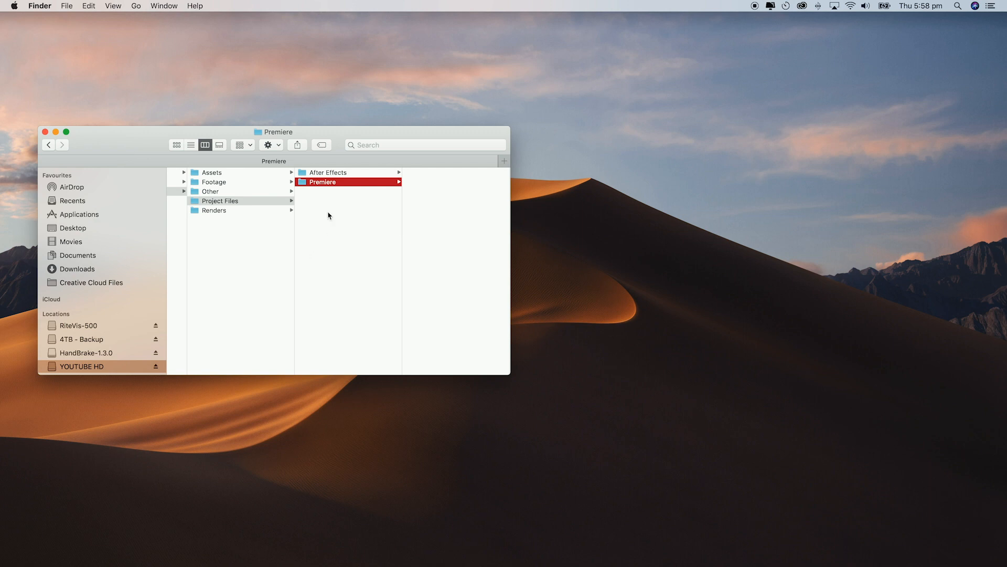
mouse_move(595, 193)
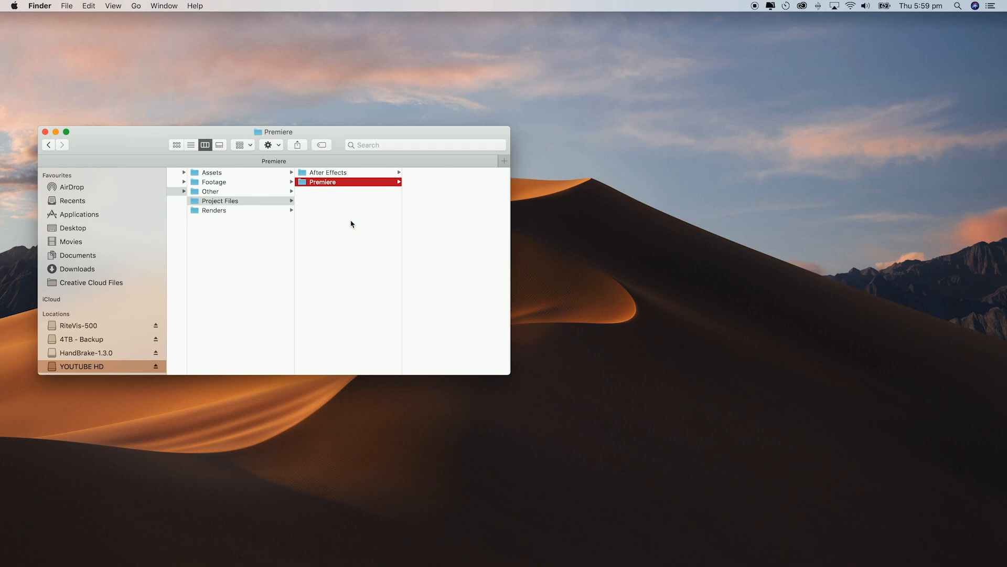
mouse_move(242, 216)
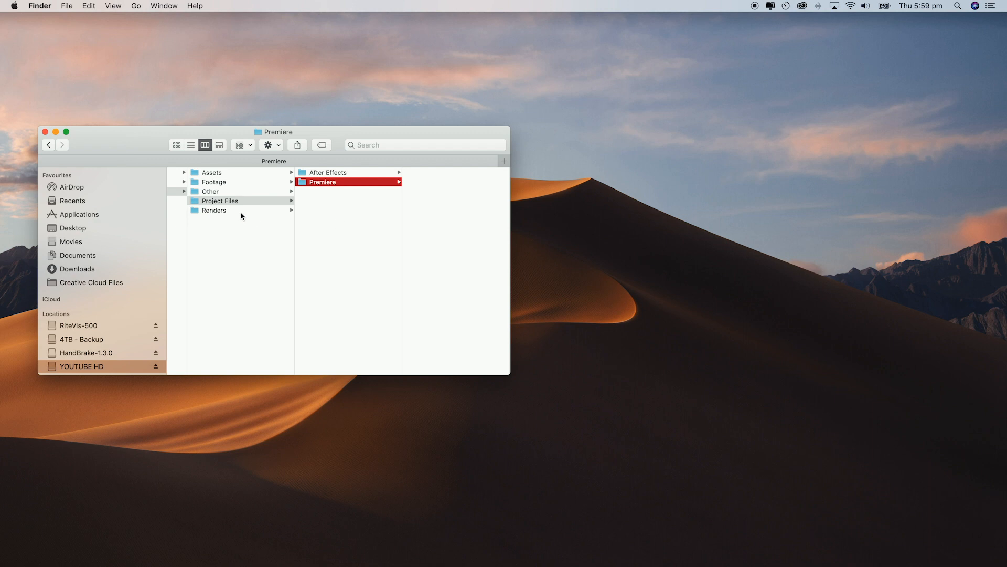
Browse Renders and check its empty To Send subfolder
left_click(214, 210)
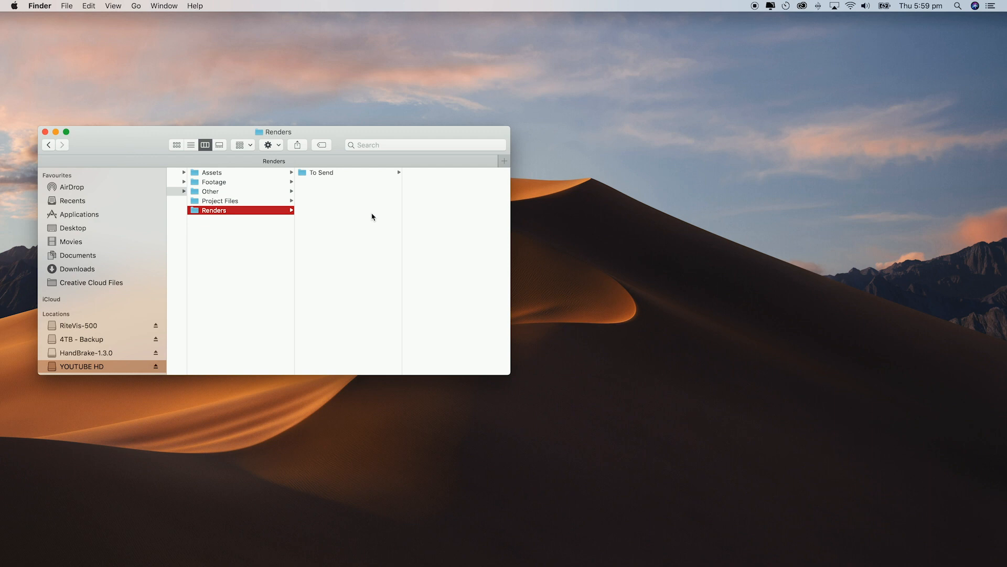
left_click(319, 173)
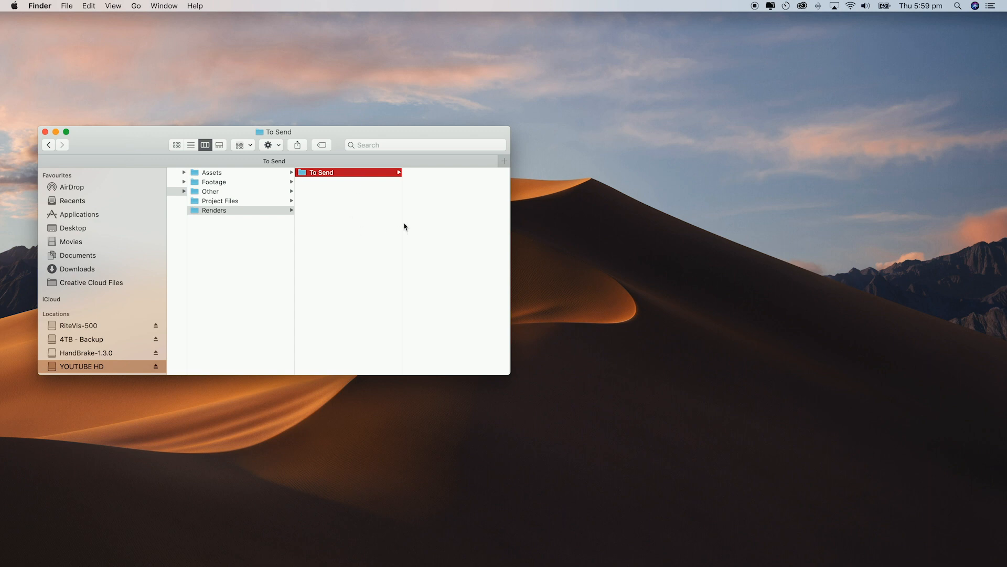
mouse_move(387, 199)
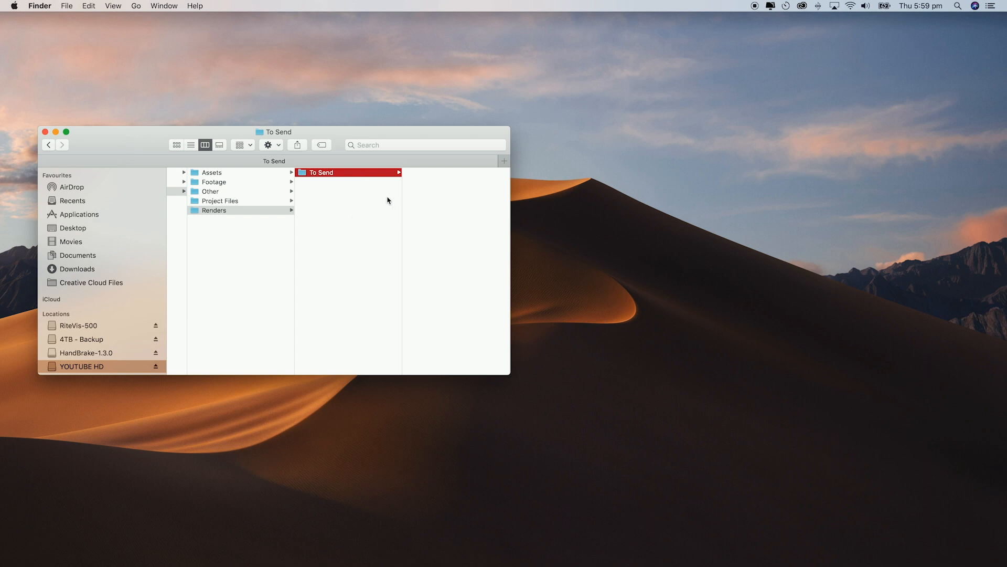